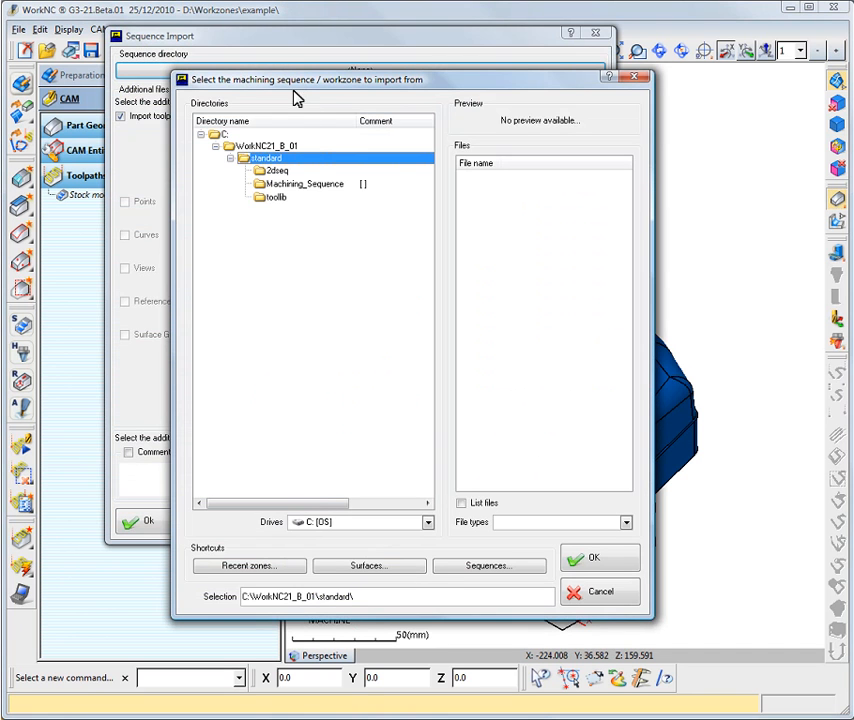
Import all six toolpaths from the Machining_Sequence directory into the workzone
click(592, 556)
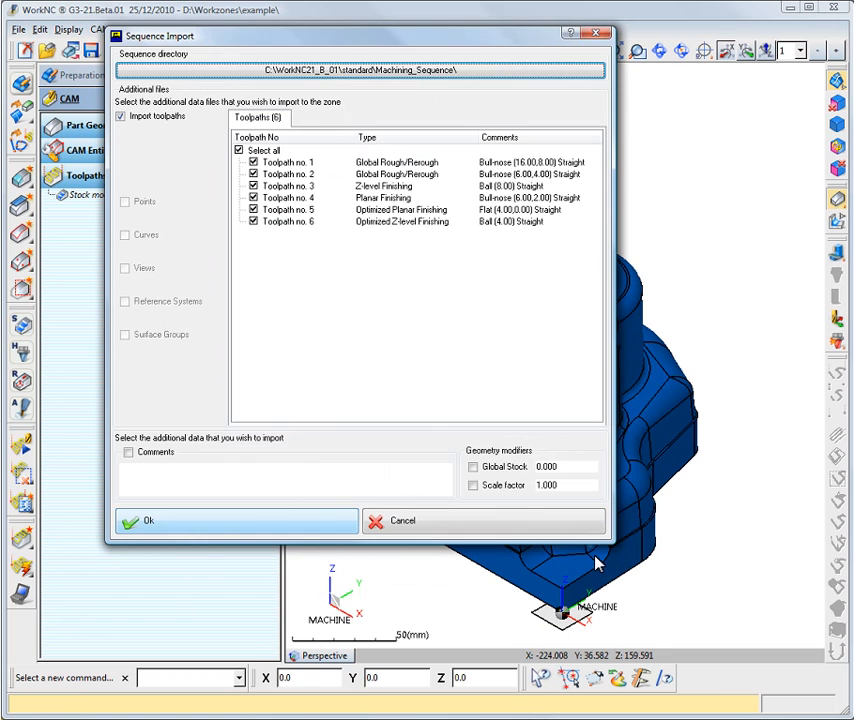
click(148, 520)
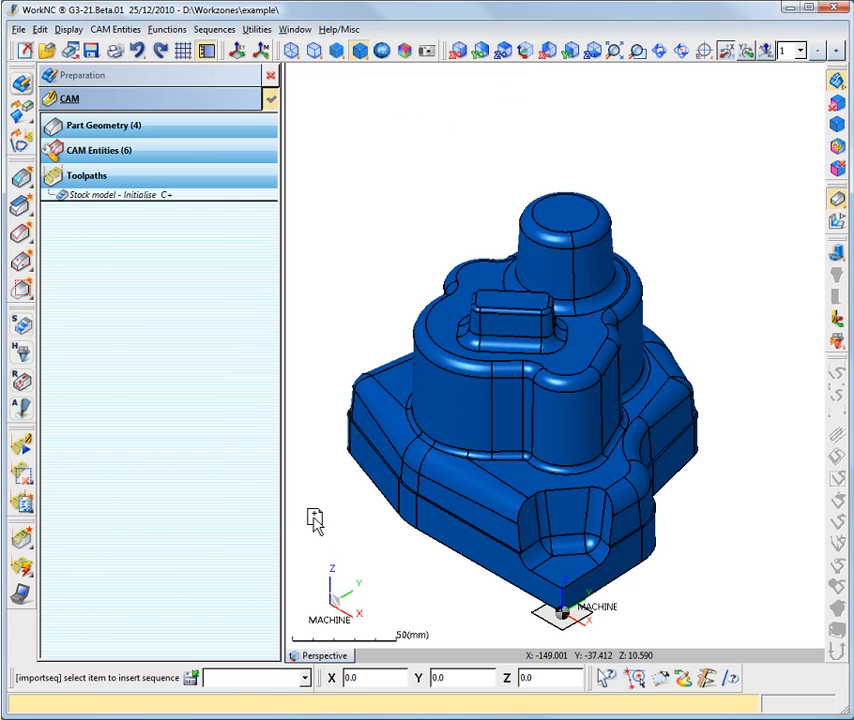
Review the imported toolpaths' shared settings unchanged and confirm saving the workzone
double_click(120, 276)
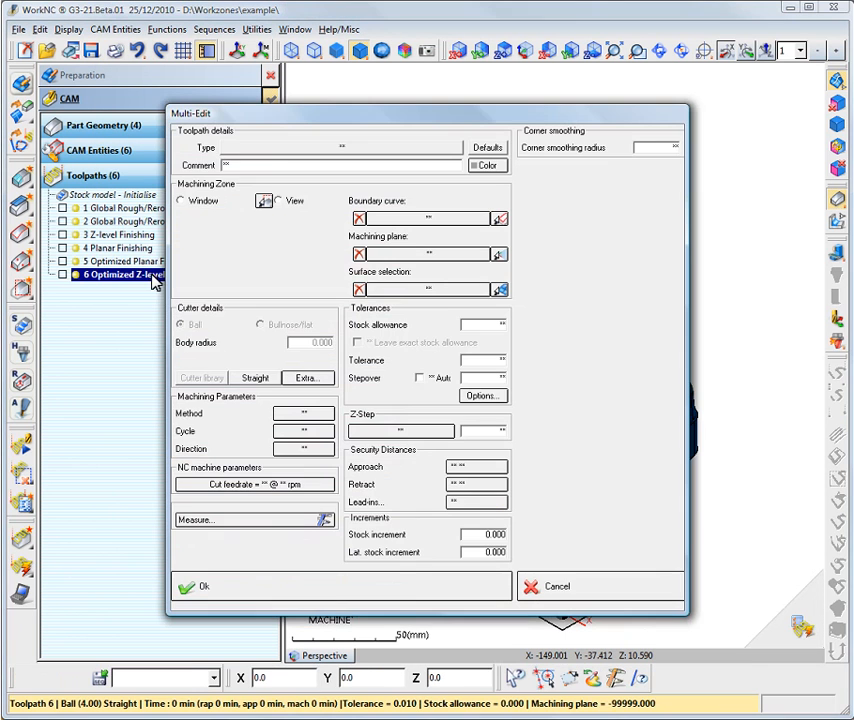
click(204, 586)
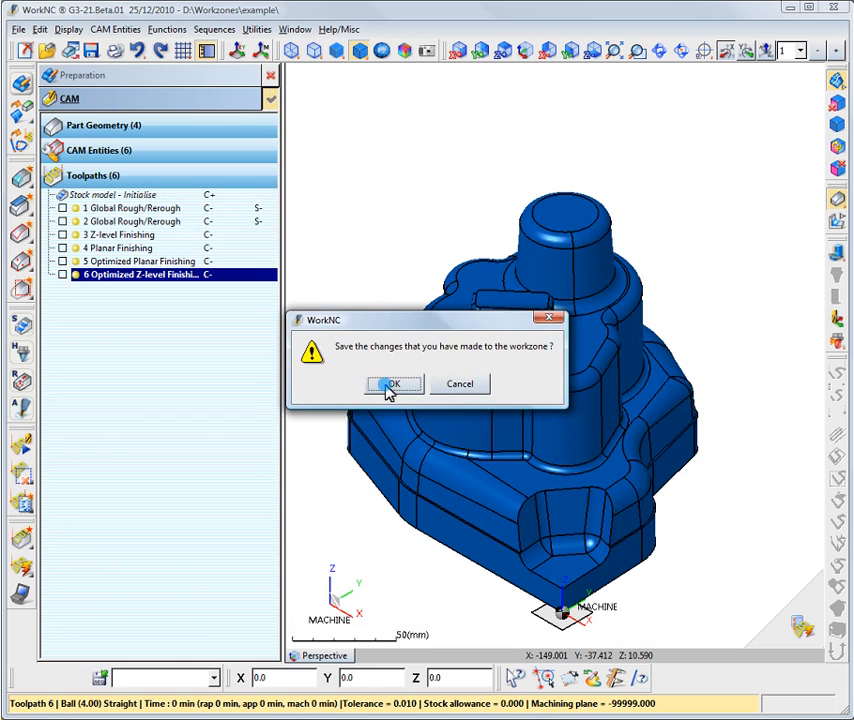
click(392, 384)
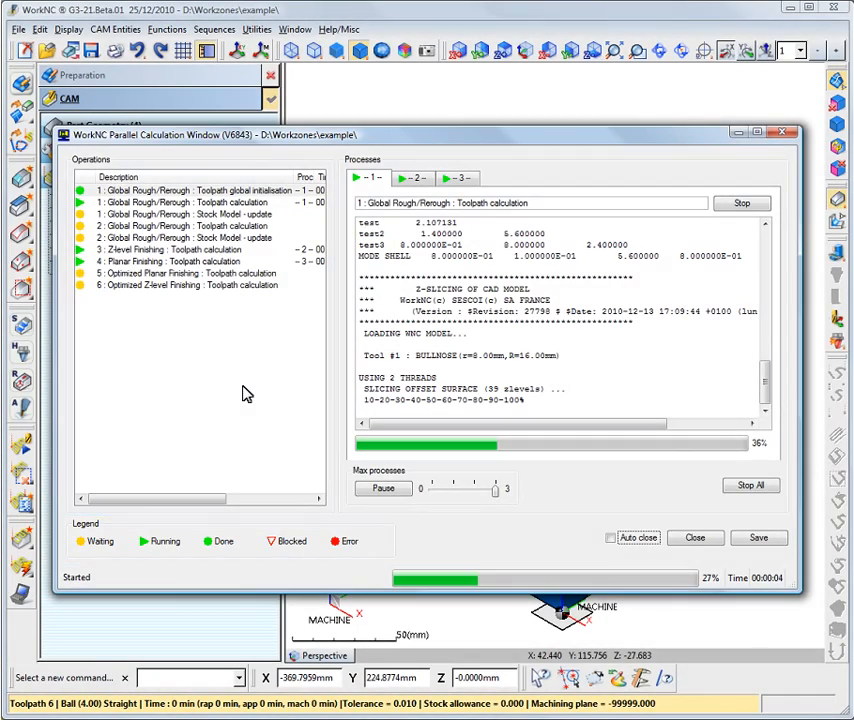
mouse_move(392, 308)
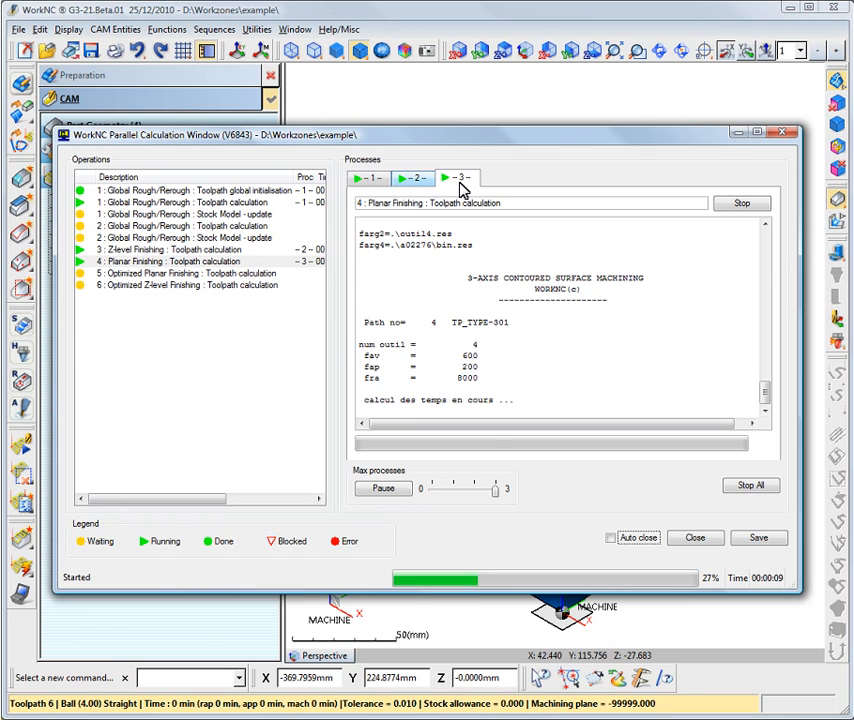
Switch the Parallel Calculation Window to the first process's calculation log
click(368, 178)
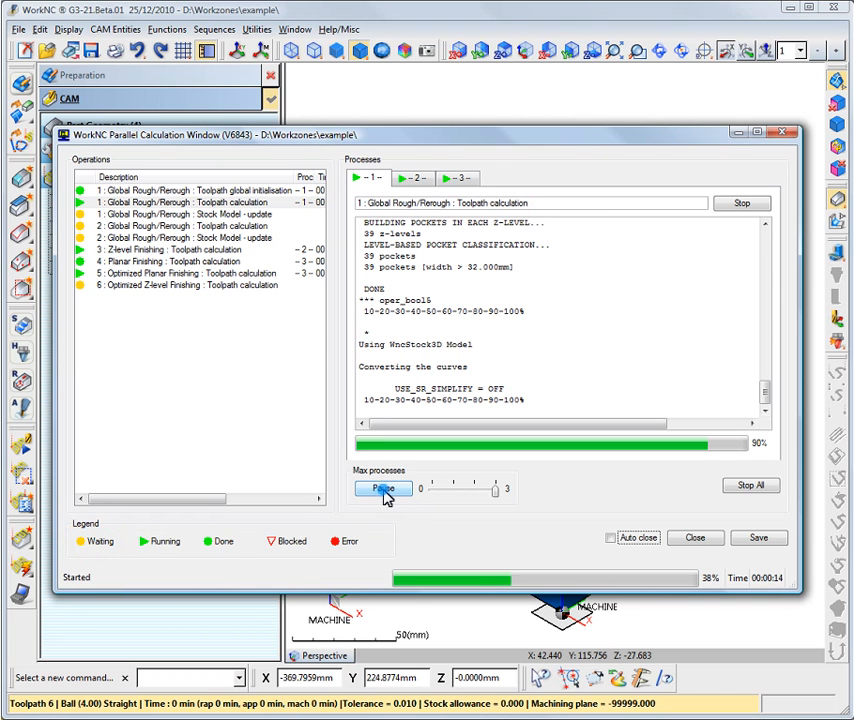
Pause and immediately resume starting further calculation processes, letting all tasks reach 100%
click(382, 488)
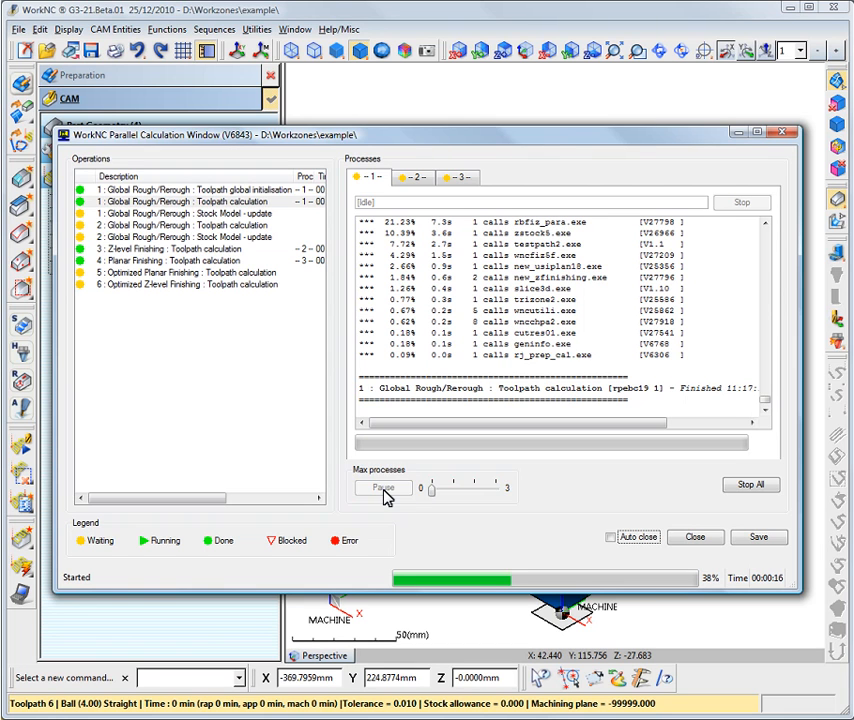
click(382, 488)
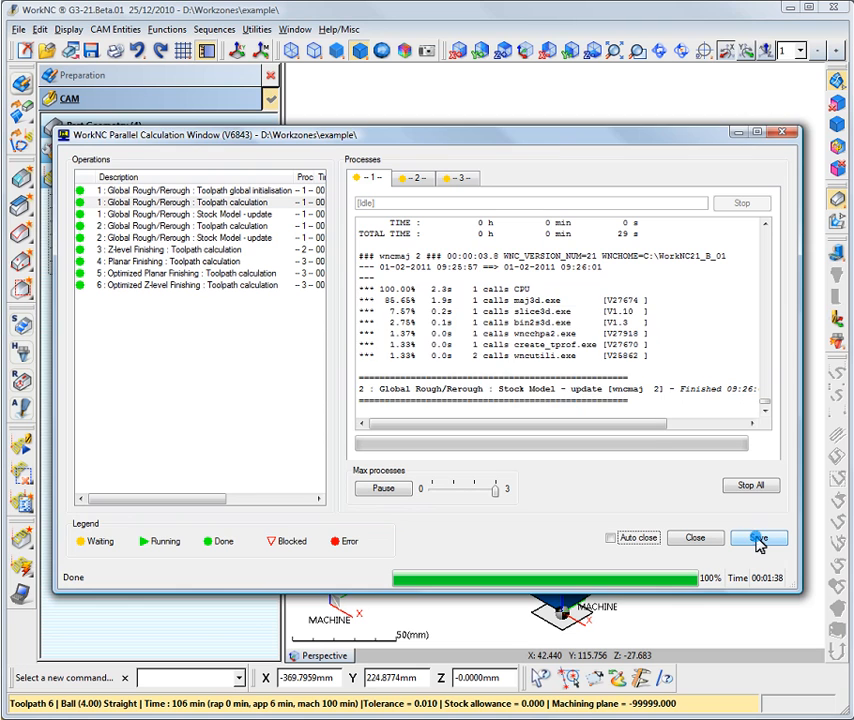
Cancel saving the calculation log and close the finished Parallel Calculation Window
click(760, 538)
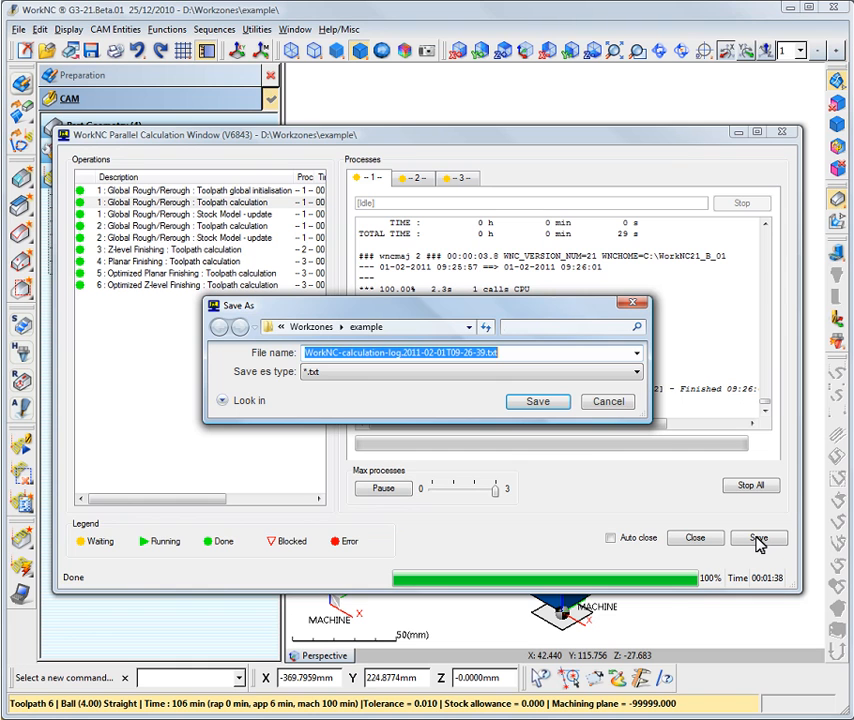
mouse_move(608, 400)
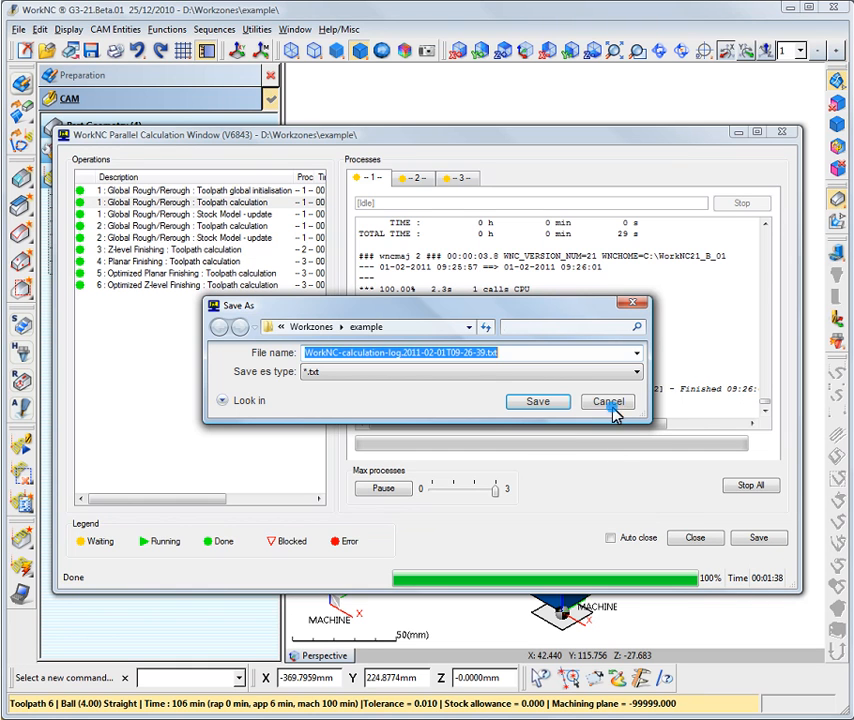
click(608, 400)
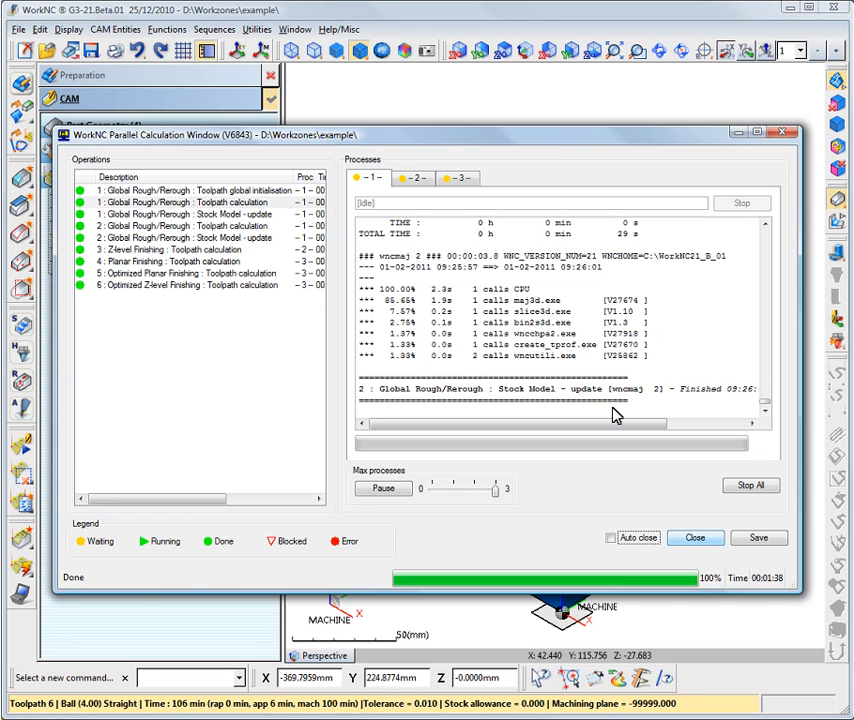
click(694, 538)
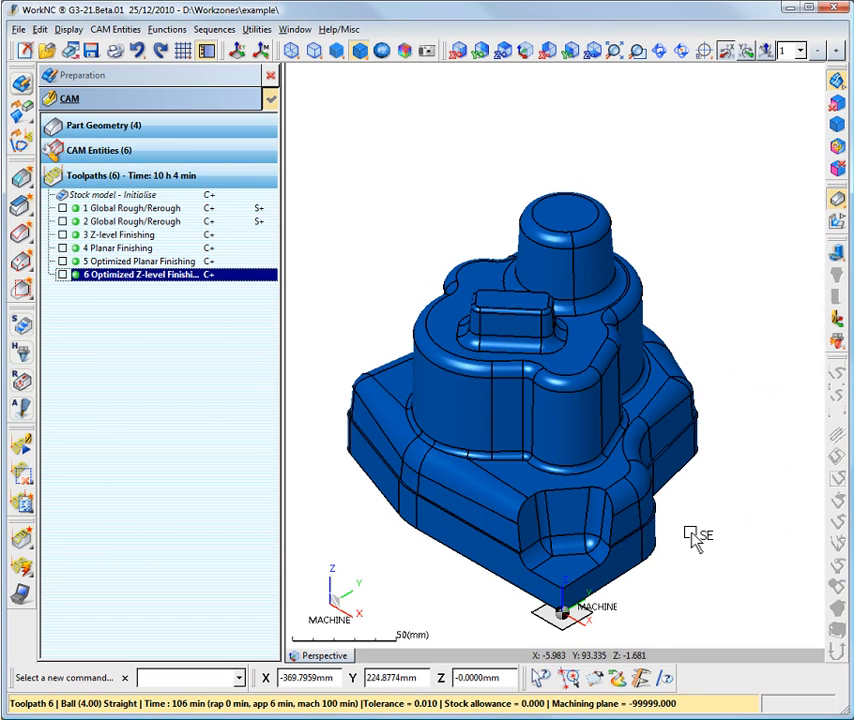